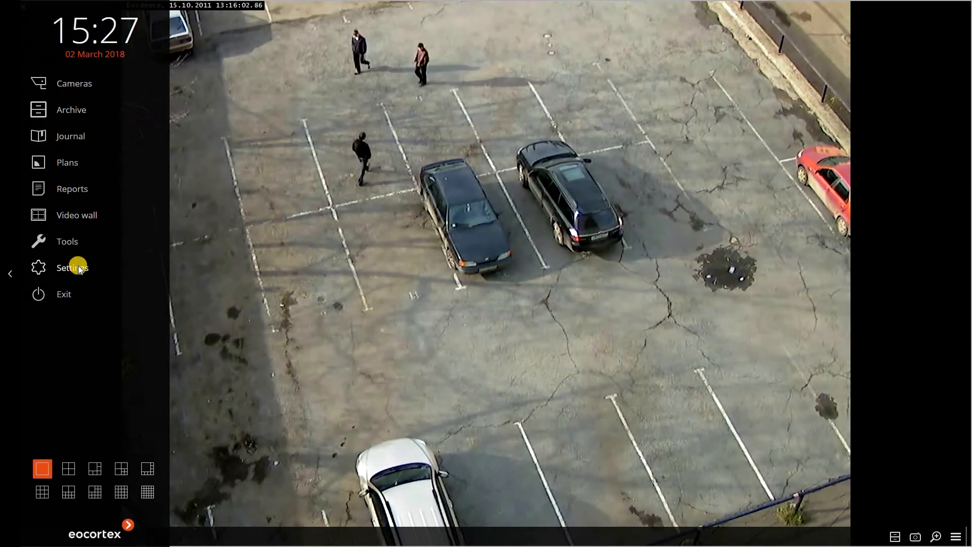
Step: Show the Settings submenu with Application settings, Configurator and About
{"action": "left_click", "coordinate": [73, 267]}
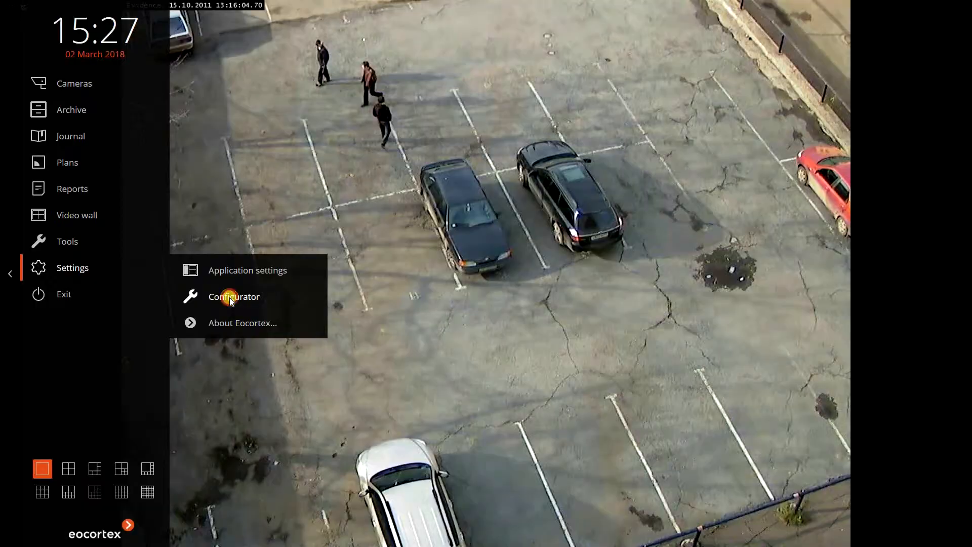
Step: Launch the configurator and reach the Tracking camera's installed intelligence modules list
{"action": "left_click", "coordinate": [233, 296]}
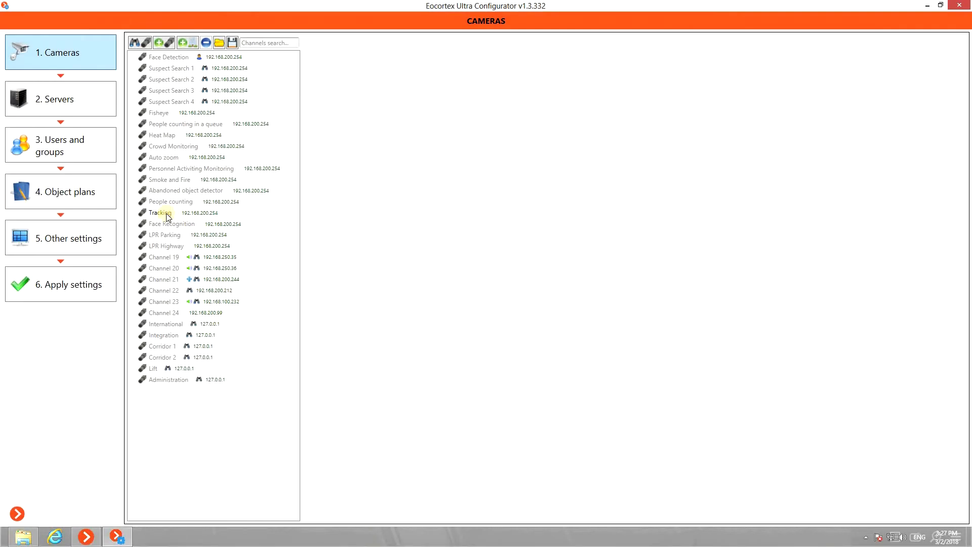
{"action": "left_click", "coordinate": [160, 213]}
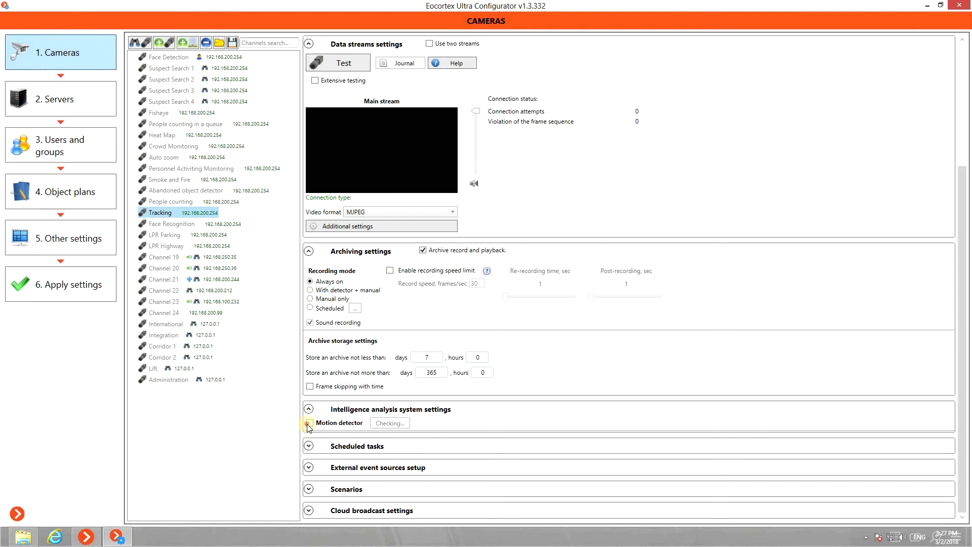
{"action": "left_click", "coordinate": [310, 424]}
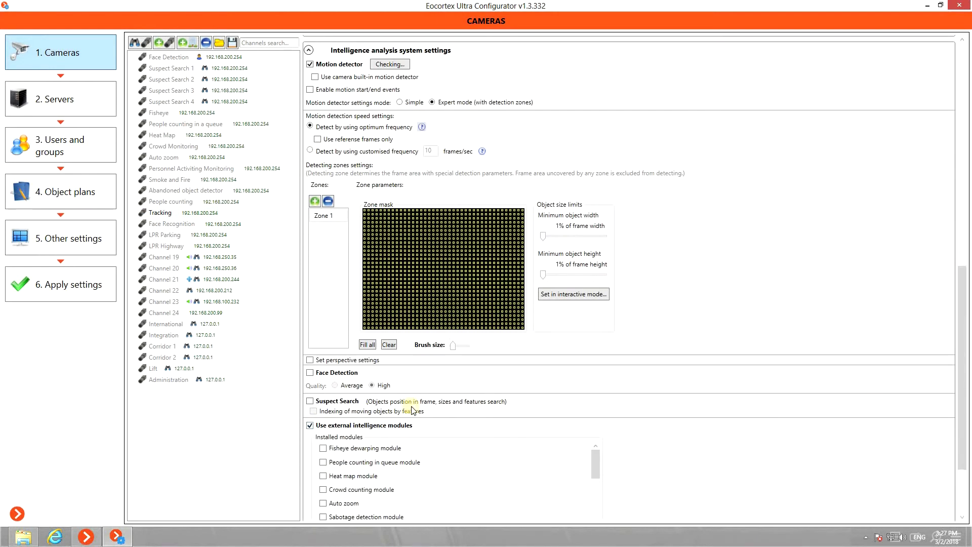
{"action": "scroll", "scroll_direction": "down", "scroll_amount": 3}
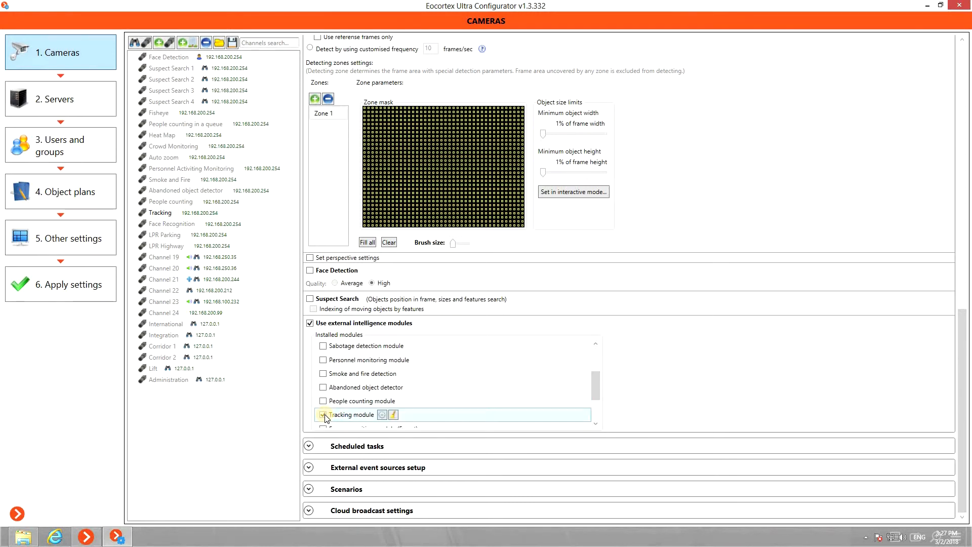
Step: Enable the Tracking module and set its minimum object size to 1% width, 4% height
{"action": "left_click", "coordinate": [322, 414]}
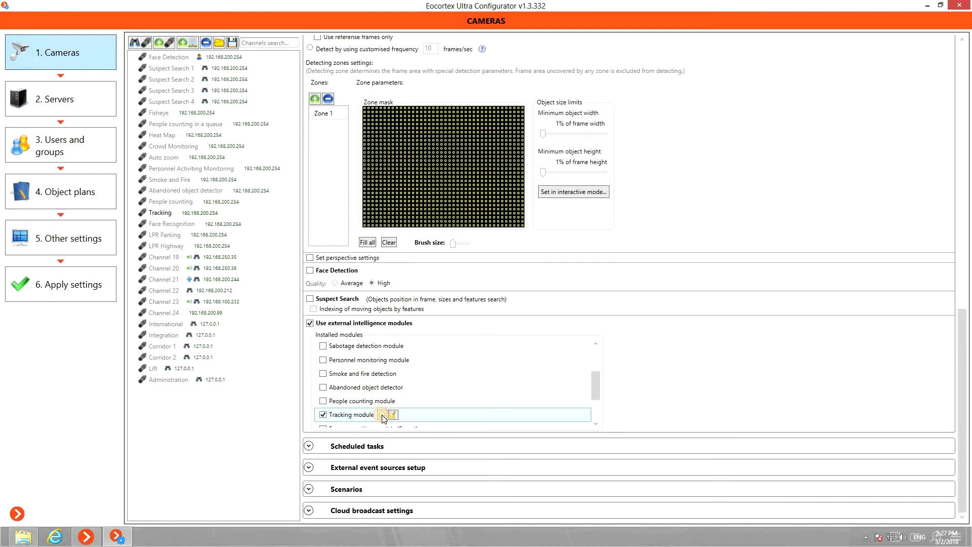
{"action": "left_click", "coordinate": [385, 415]}
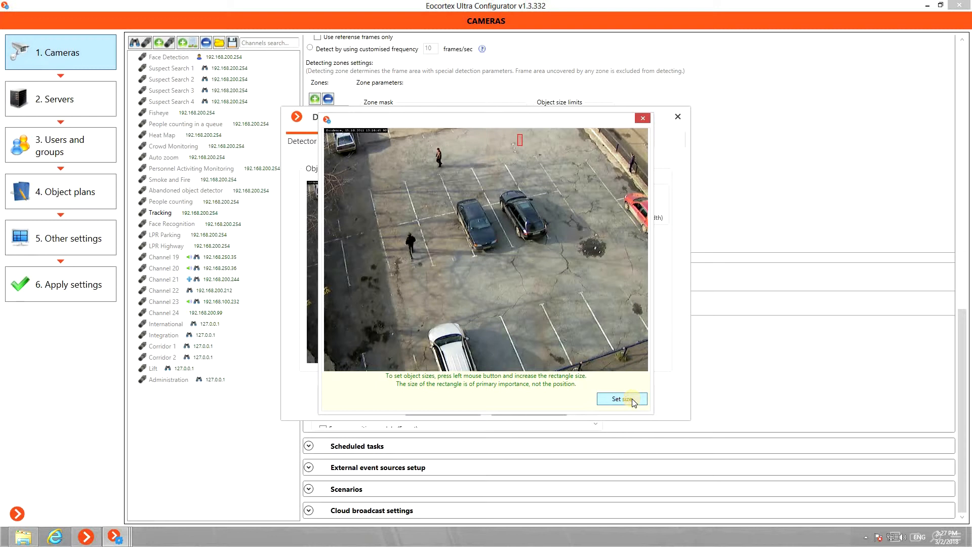
{"action": "left_click", "coordinate": [622, 399]}
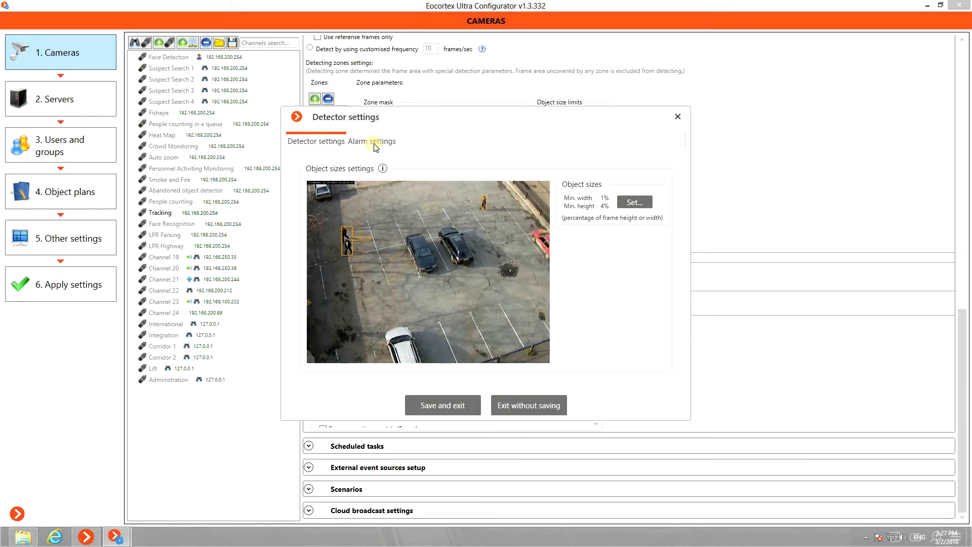
Step: Draw a line-intersection alarm across the upper parking lot, triggering in both directions
{"action": "left_click", "coordinate": [373, 141]}
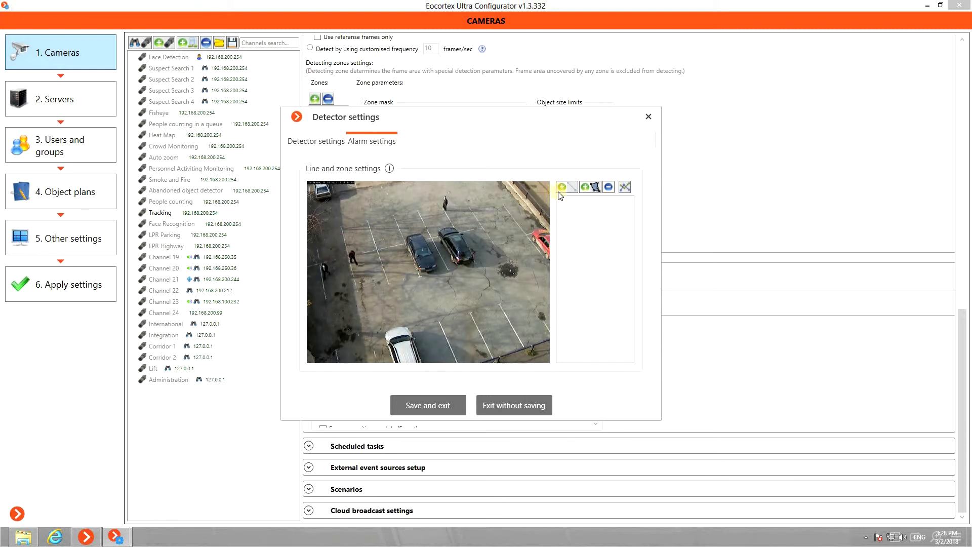
{"action": "mouse_move", "coordinate": [589, 187]}
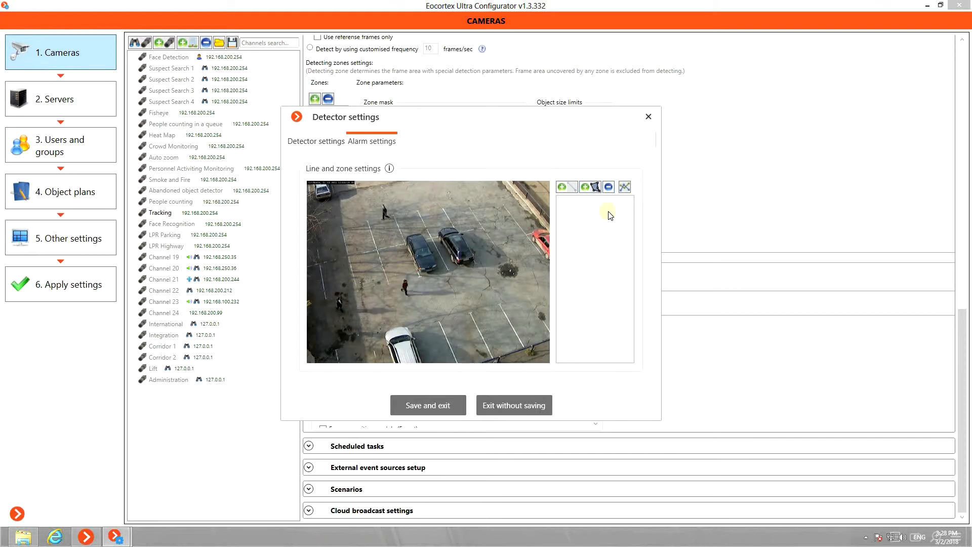
{"action": "left_click", "coordinate": [566, 186]}
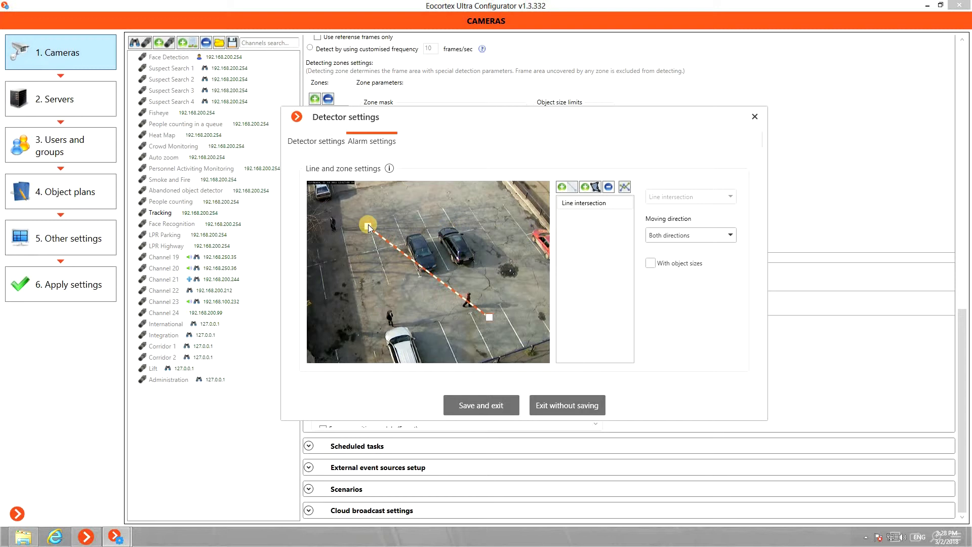
{"action": "left_click_drag", "start_coordinate": [368, 226], "coordinate": [313, 223]}
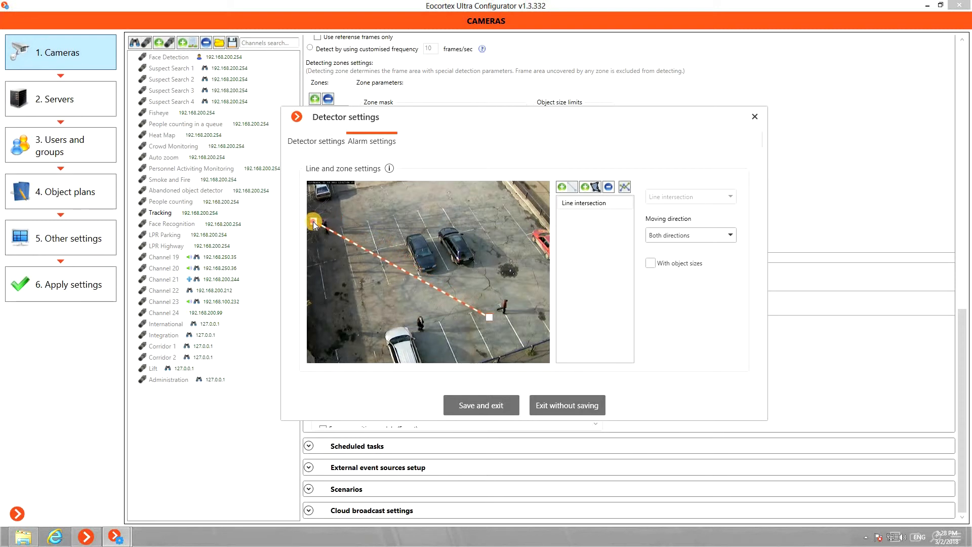
{"action": "left_click_drag", "start_coordinate": [313, 225], "coordinate": [501, 215]}
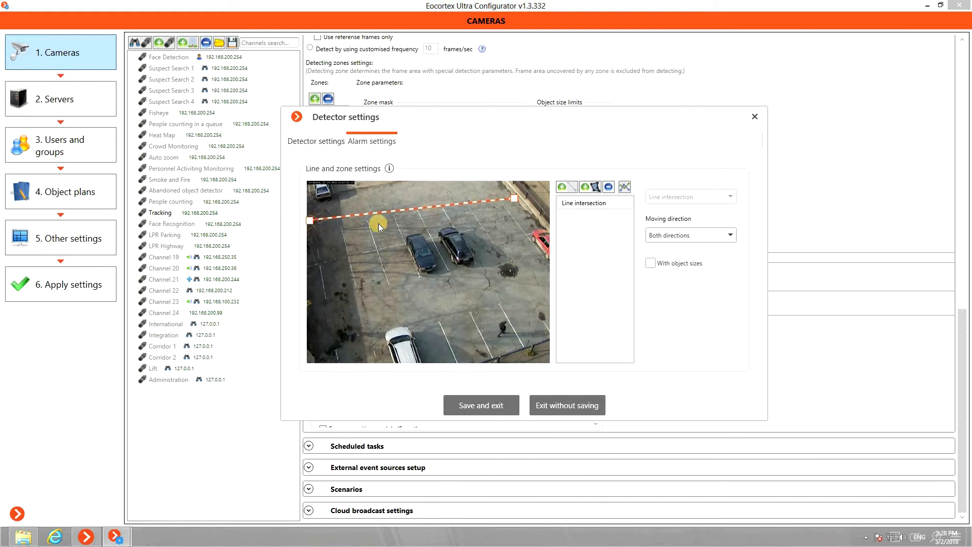
{"action": "mouse_move", "coordinate": [683, 213]}
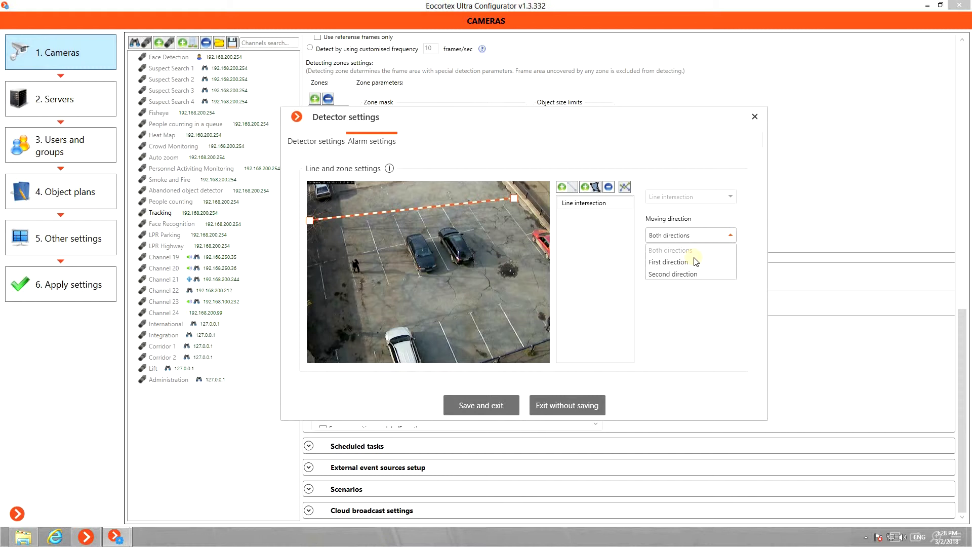
{"action": "left_click", "coordinate": [669, 261]}
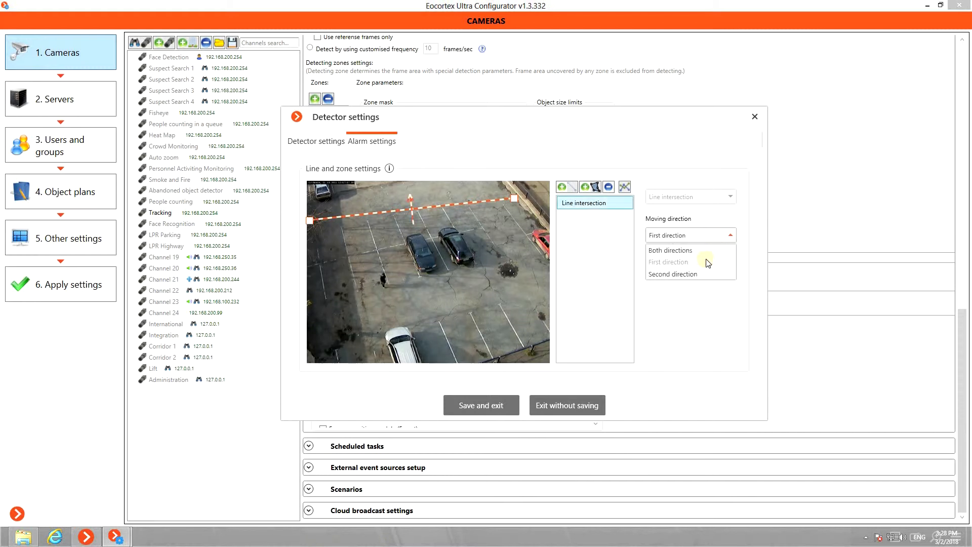
{"action": "left_click", "coordinate": [673, 273]}
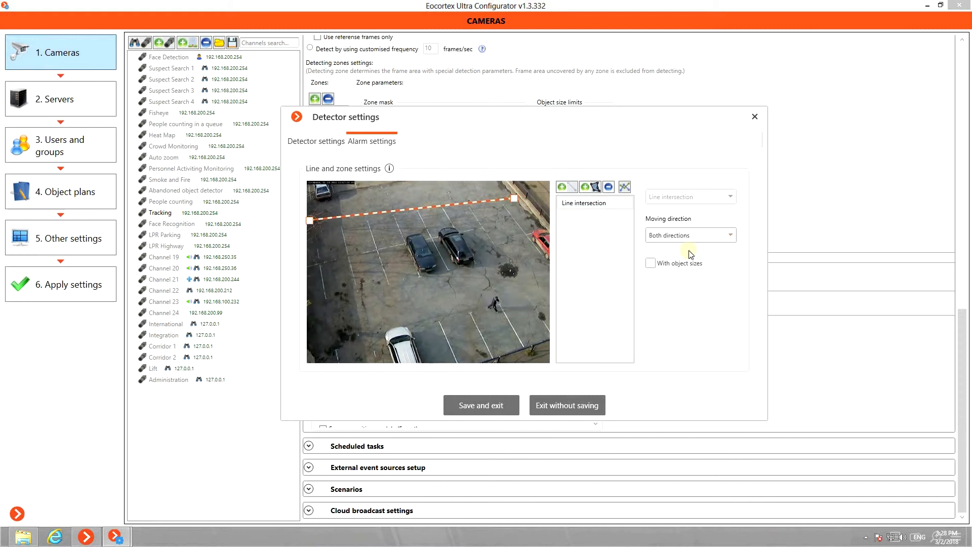
Step: Limit the line alarm to object sizes from 1%×4% minimum to 13%×31% maximum
{"action": "left_click", "coordinate": [650, 263]}
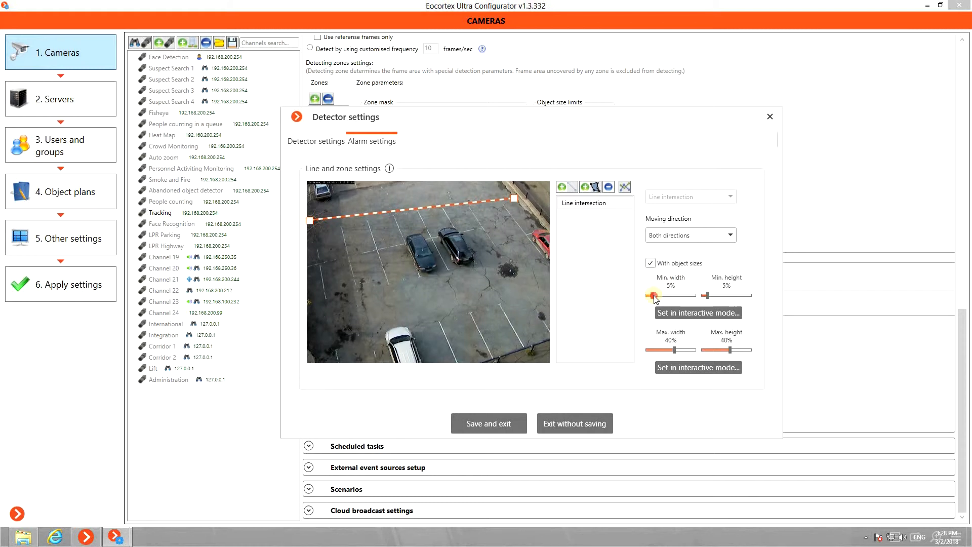
{"action": "left_click_drag", "start_coordinate": [650, 295], "coordinate": [652, 295]}
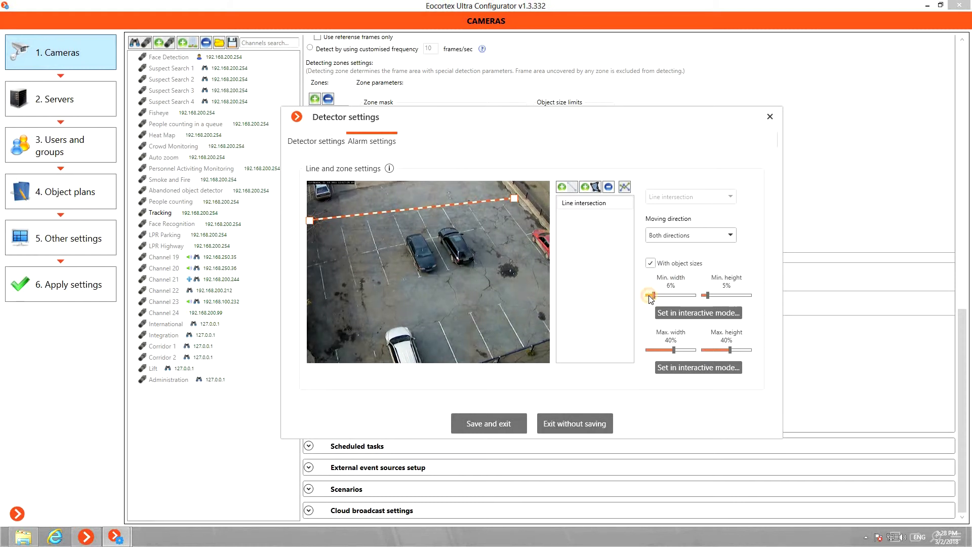
{"action": "left_click", "coordinate": [699, 312]}
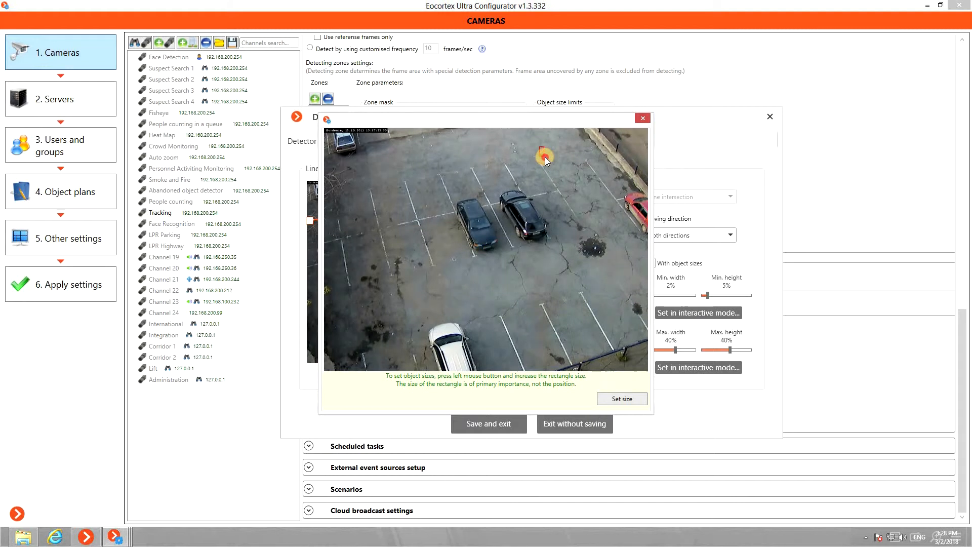
{"action": "left_click", "coordinate": [622, 399]}
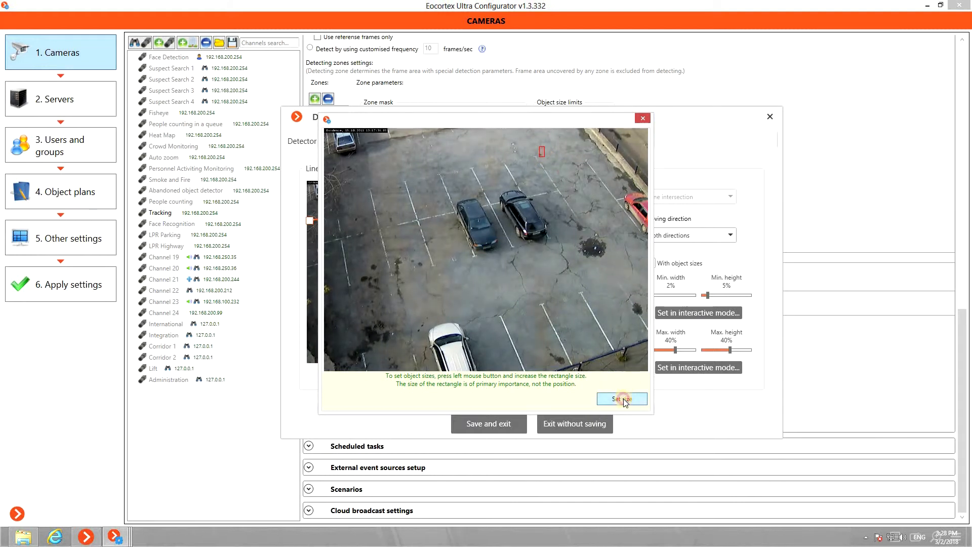
{"action": "left_click", "coordinate": [622, 399]}
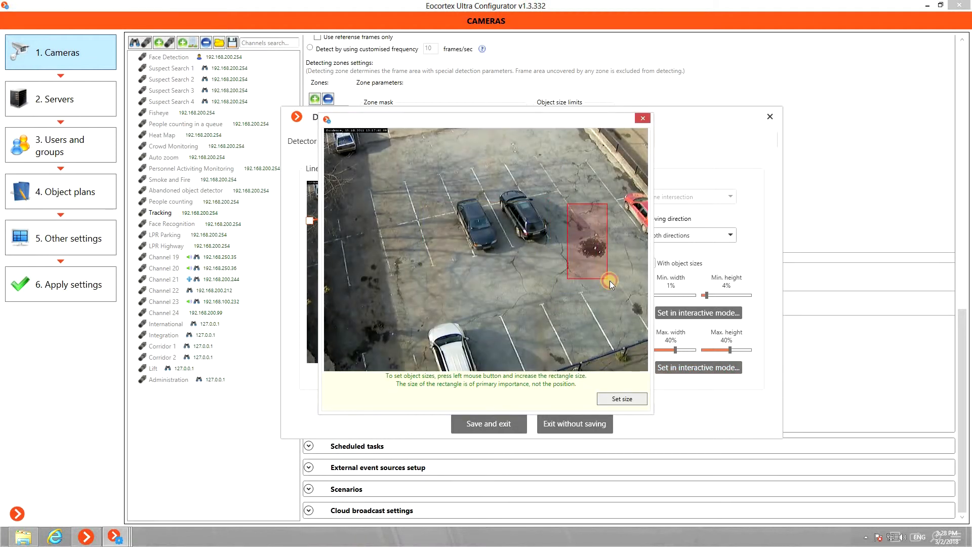
{"action": "left_click", "coordinate": [621, 399]}
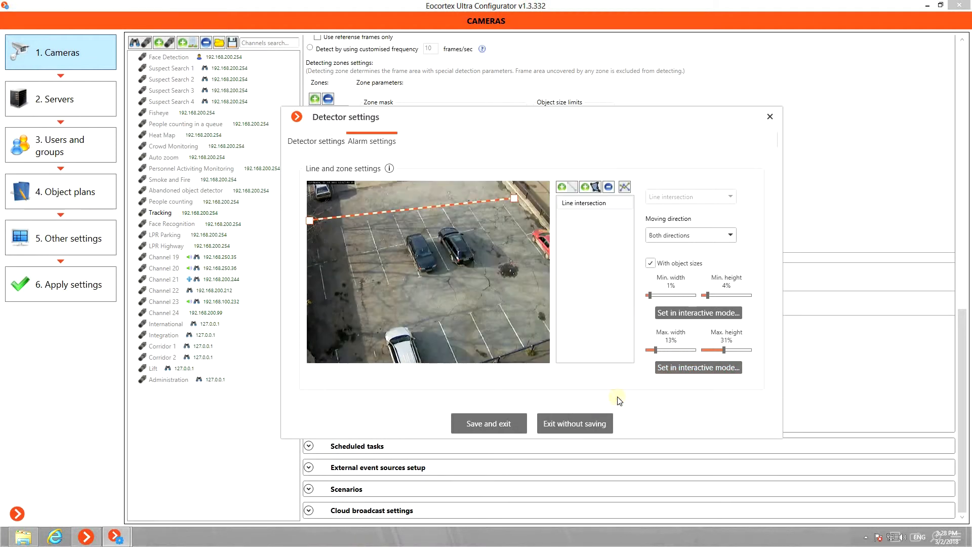
{"action": "mouse_move", "coordinate": [590, 186]}
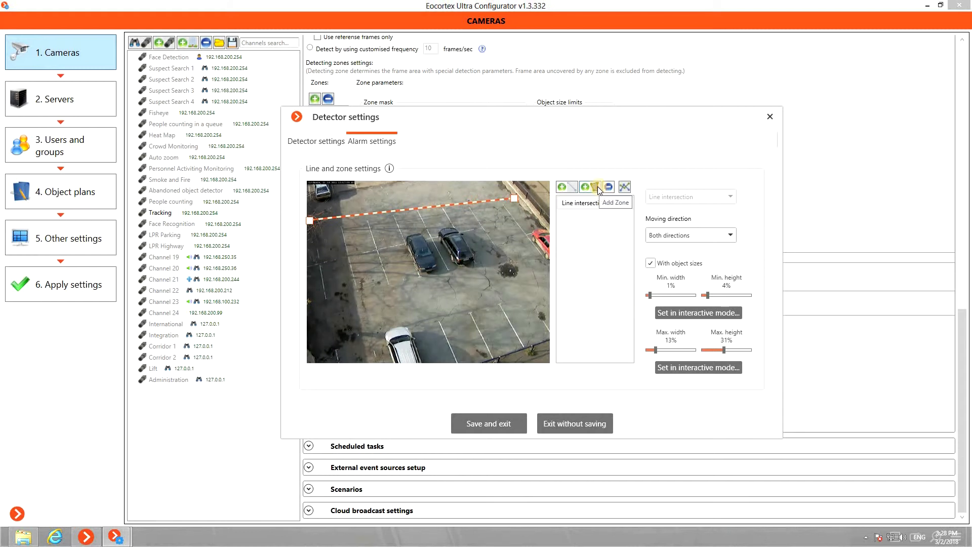
Step: Add a zone alarm and reshape it into a pentagon around the two black cars
{"action": "left_click", "coordinate": [590, 186]}
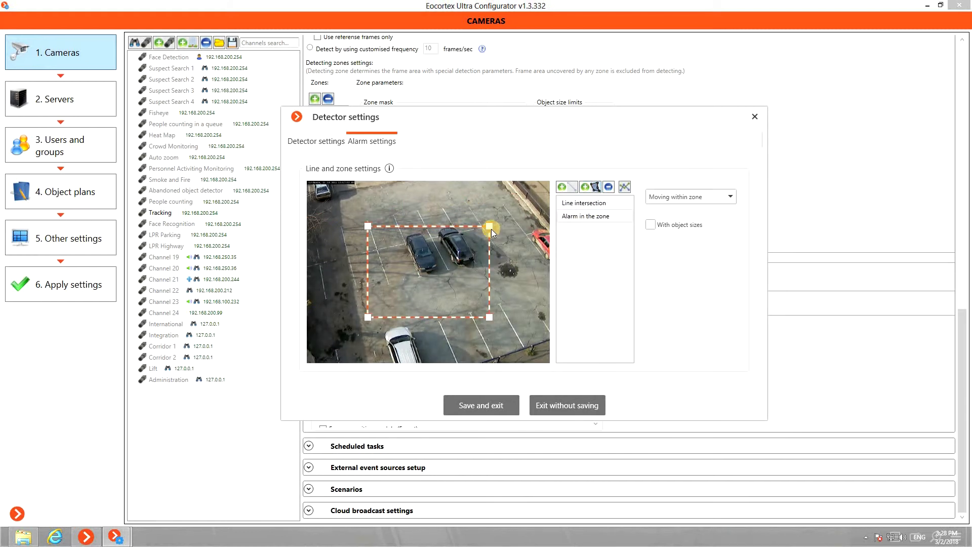
{"action": "left_click_drag", "start_coordinate": [492, 230], "coordinate": [500, 206]}
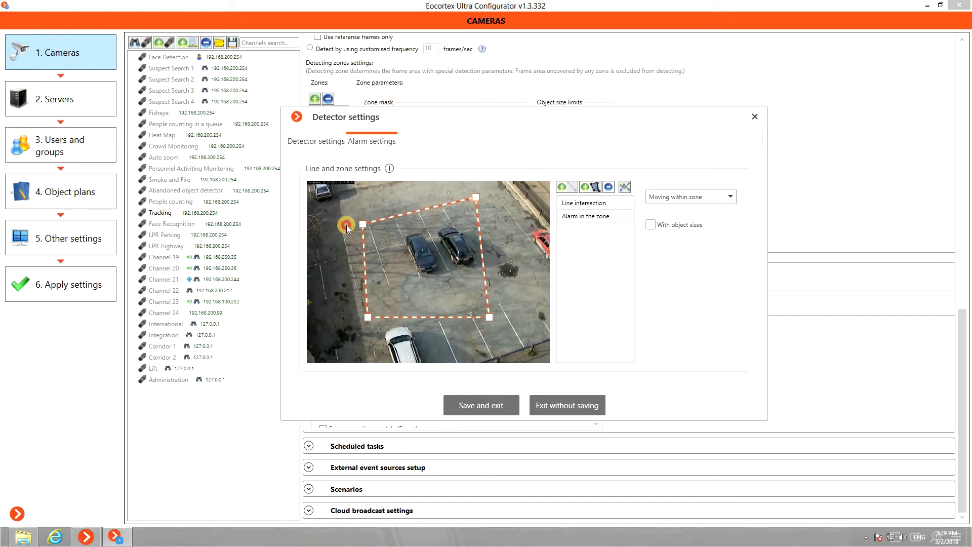
{"action": "left_click_drag", "start_coordinate": [346, 225], "coordinate": [358, 293]}
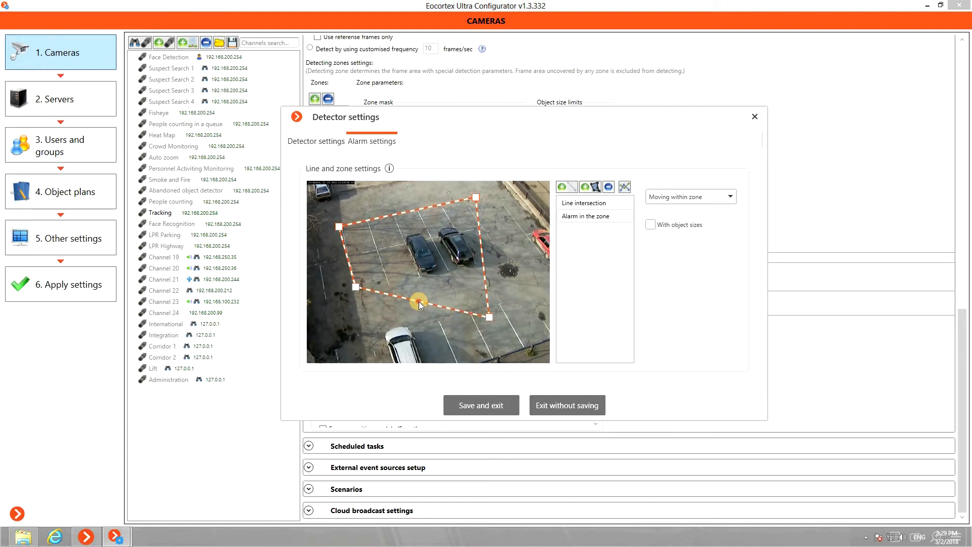
{"action": "left_click_drag", "start_coordinate": [420, 304], "coordinate": [460, 281]}
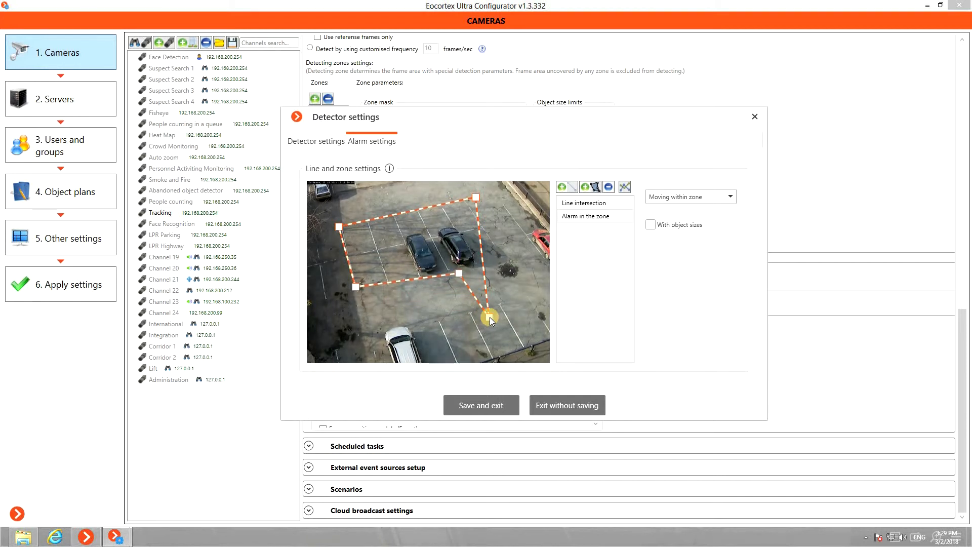
{"action": "left_click_drag", "start_coordinate": [489, 317], "coordinate": [465, 272]}
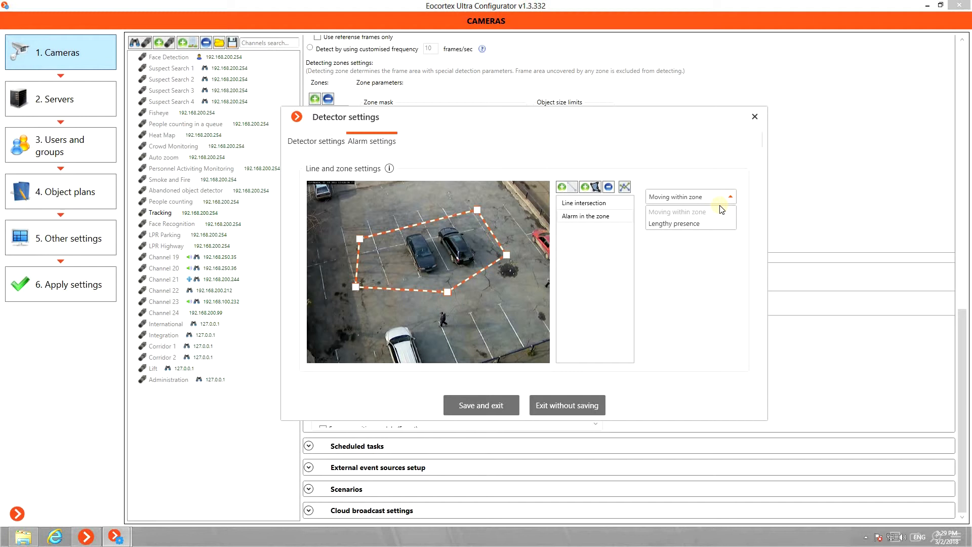
Step: Try Lengthy presence with 30, then return the zone alarm to Moving within zone
{"action": "left_click", "coordinate": [675, 223]}
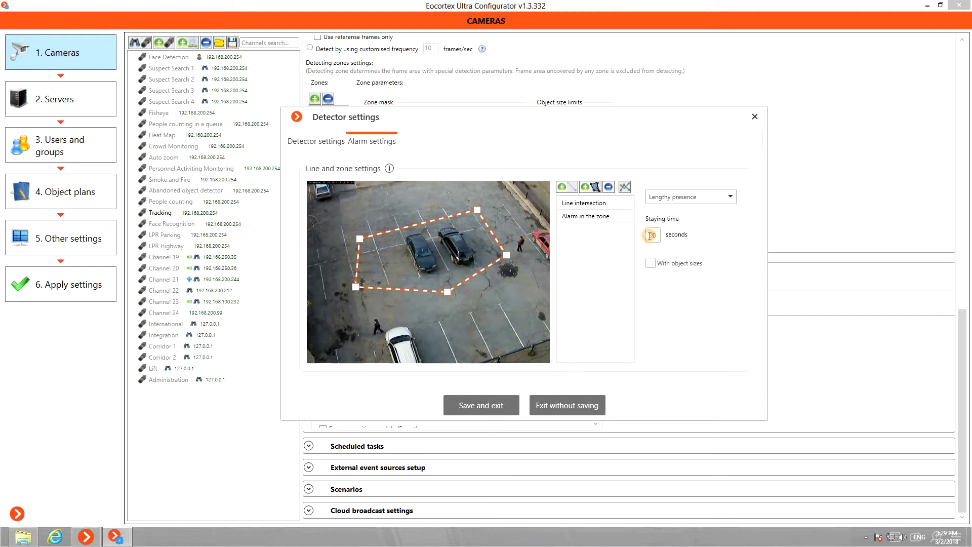
{"action": "type", "text": "30"}
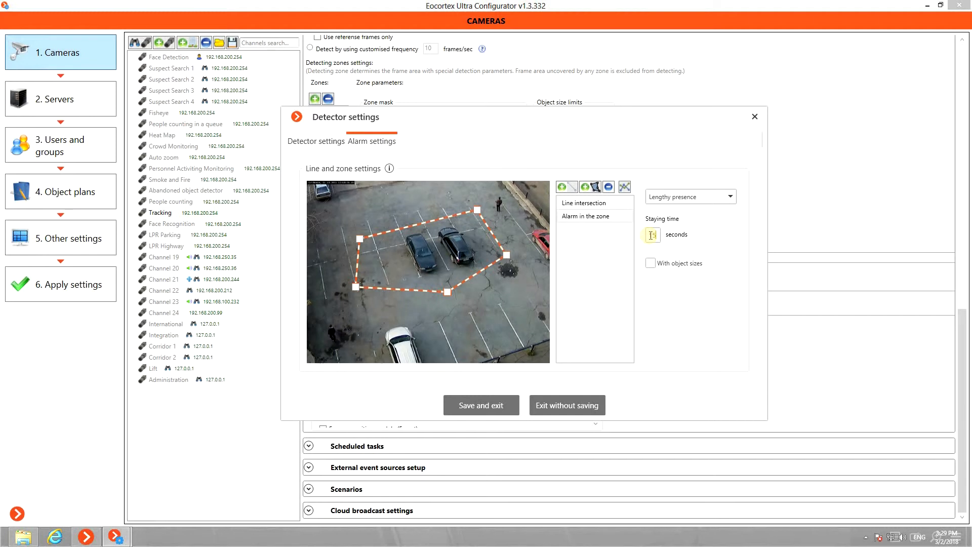
{"action": "left_click", "coordinate": [729, 196]}
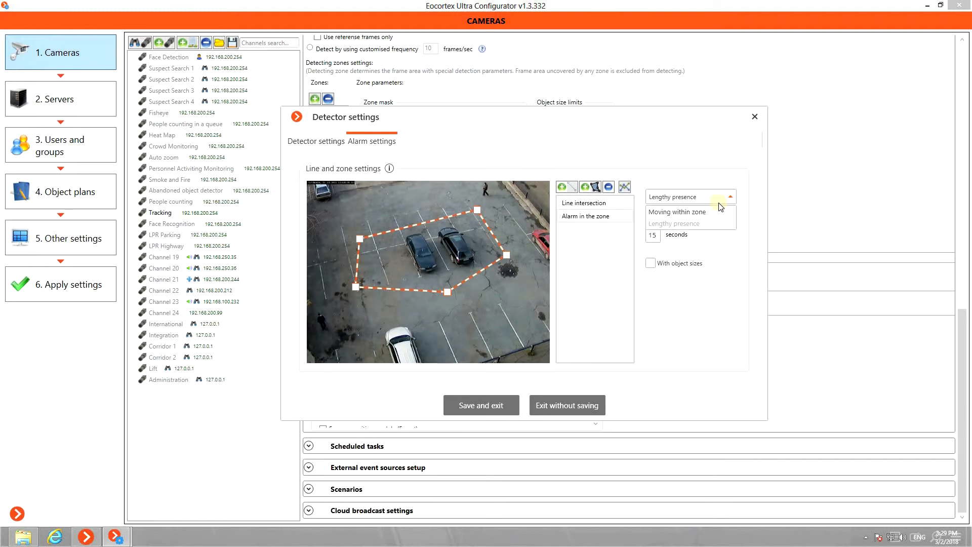
{"action": "left_click", "coordinate": [677, 212]}
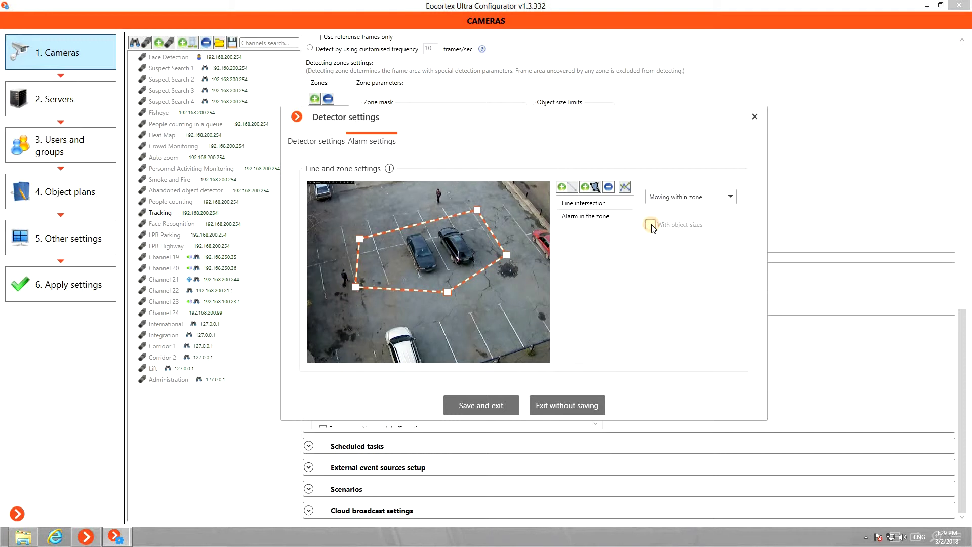
Step: Leave object size limits off for the zone alarm and save the alarm settings
{"action": "left_click", "coordinate": [651, 225]}
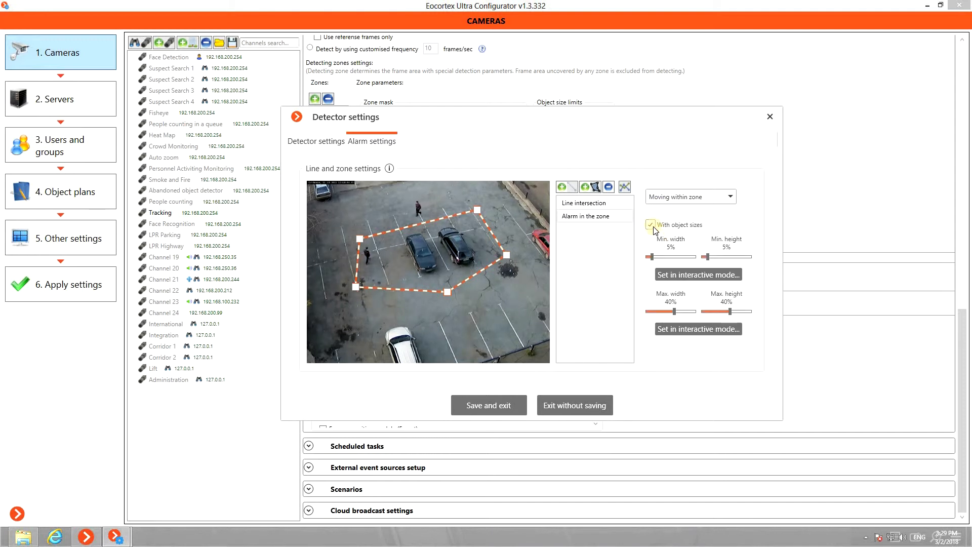
{"action": "left_click", "coordinate": [650, 225]}
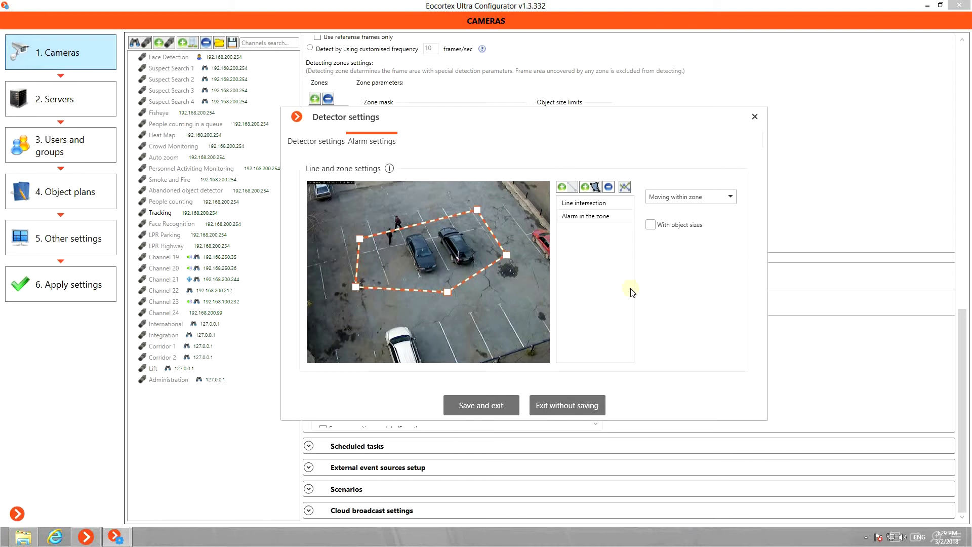
{"action": "left_click", "coordinate": [484, 405]}
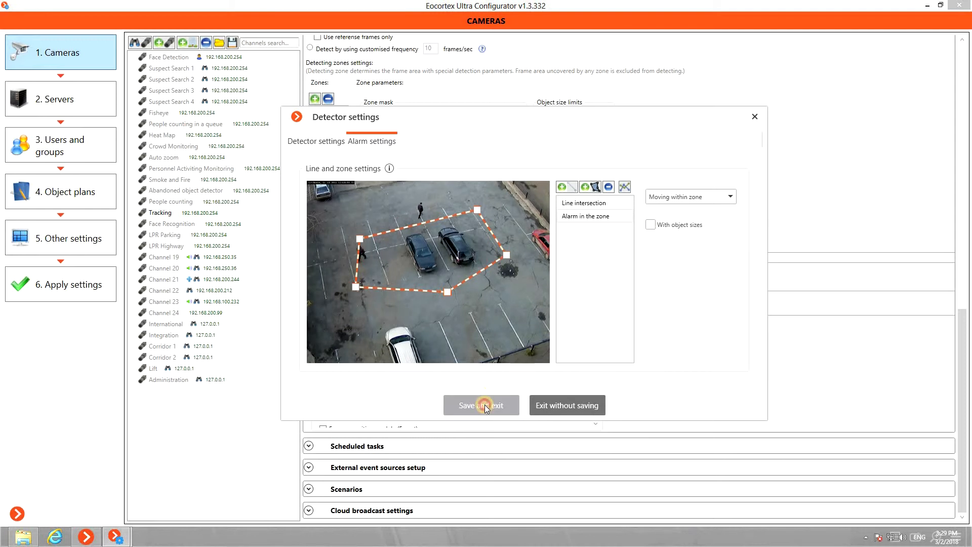
{"action": "left_click", "coordinate": [481, 405]}
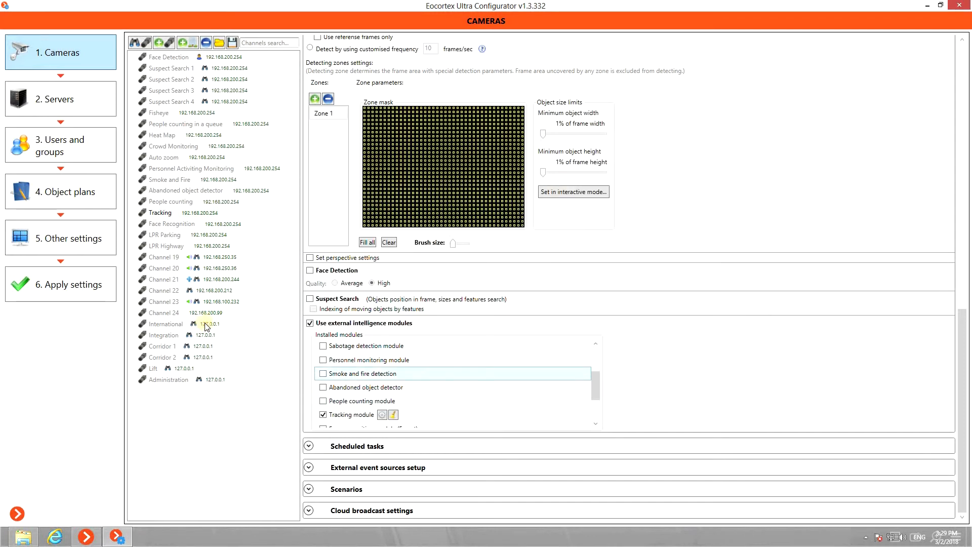
Step: Apply the configuration to the server and switch to viewing mode
{"action": "left_click", "coordinate": [61, 284]}
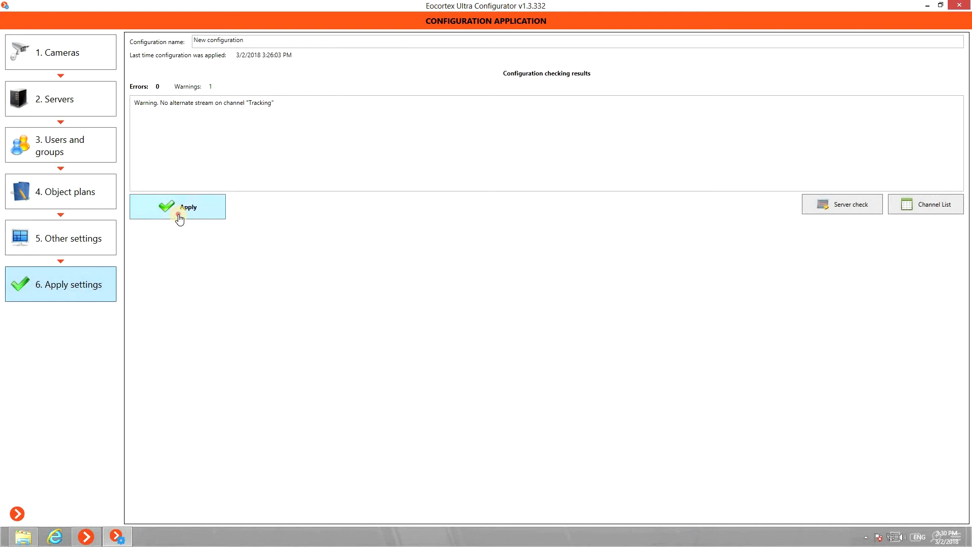
{"action": "left_click", "coordinate": [179, 207]}
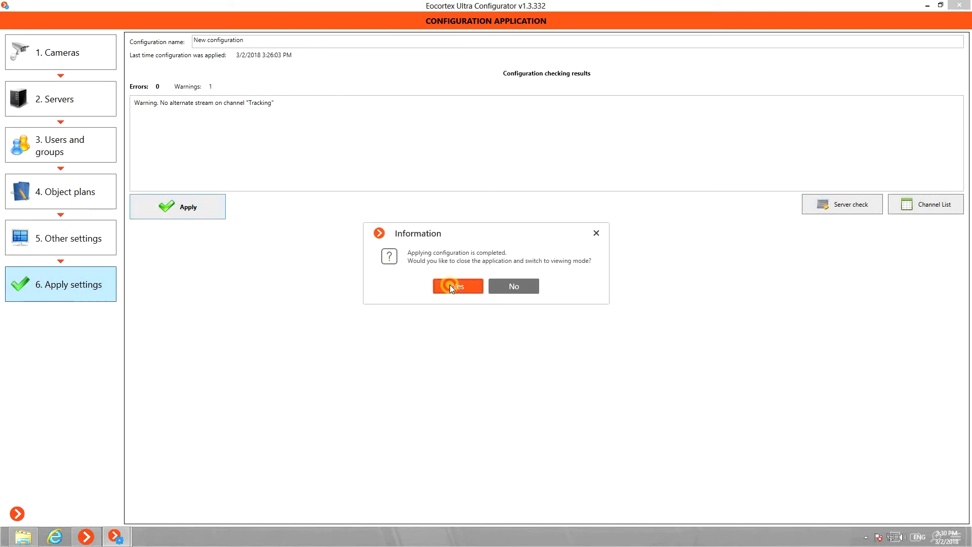
{"action": "left_click", "coordinate": [458, 285]}
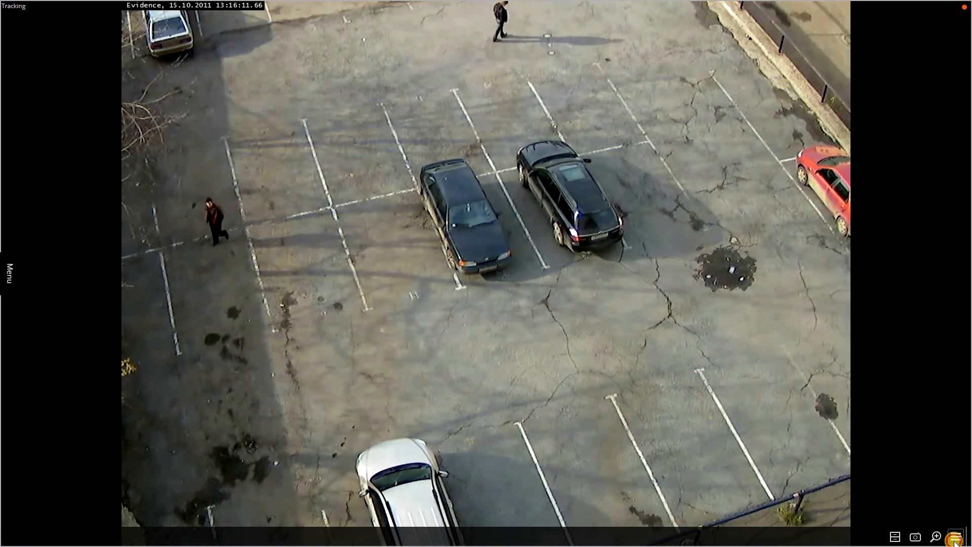
Step: Overlay tracked objects, the alarm line and zone on the Tracking camera feed
{"action": "right_click", "coordinate": [957, 536]}
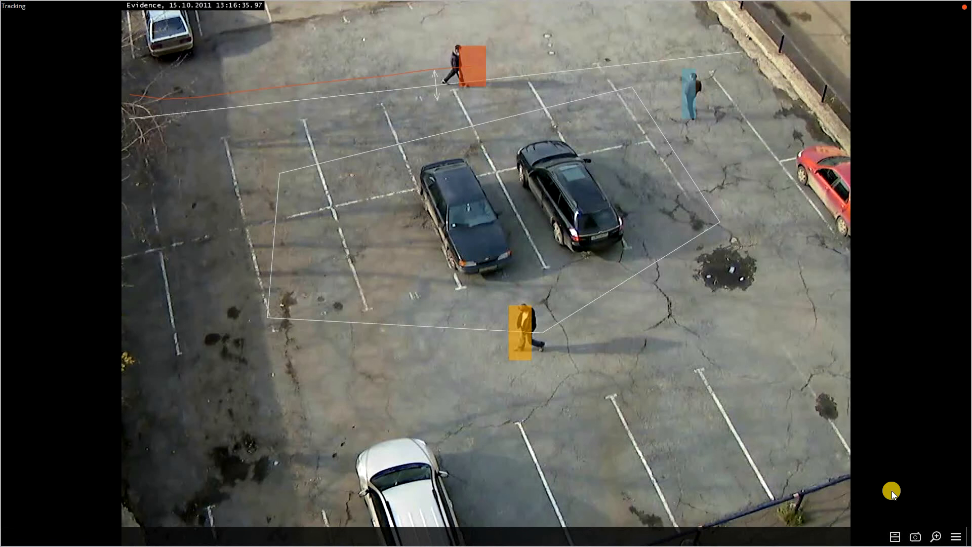
{"action": "right_click", "coordinate": [892, 490]}
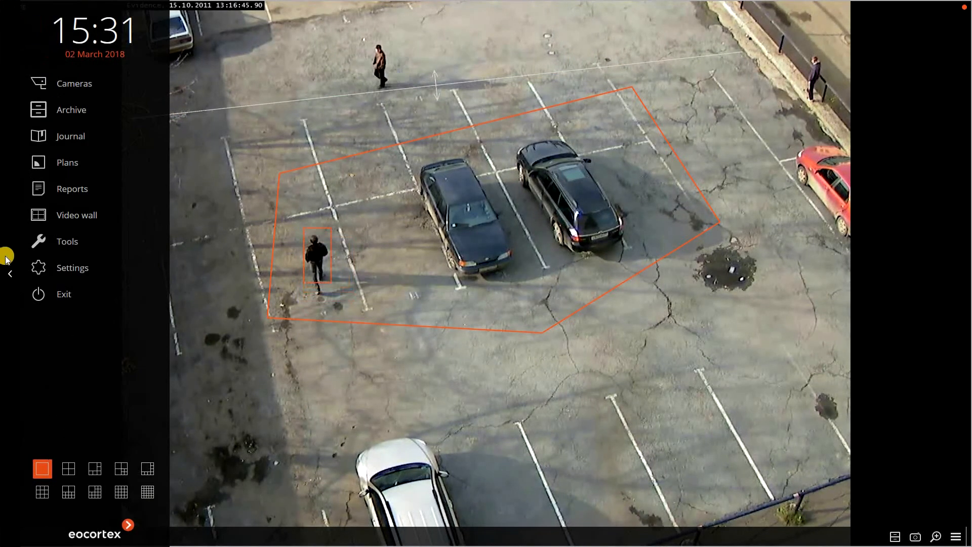
Step: Review journal alarms and play back a Moving within zone recording in reverse
{"action": "left_click", "coordinate": [70, 136]}
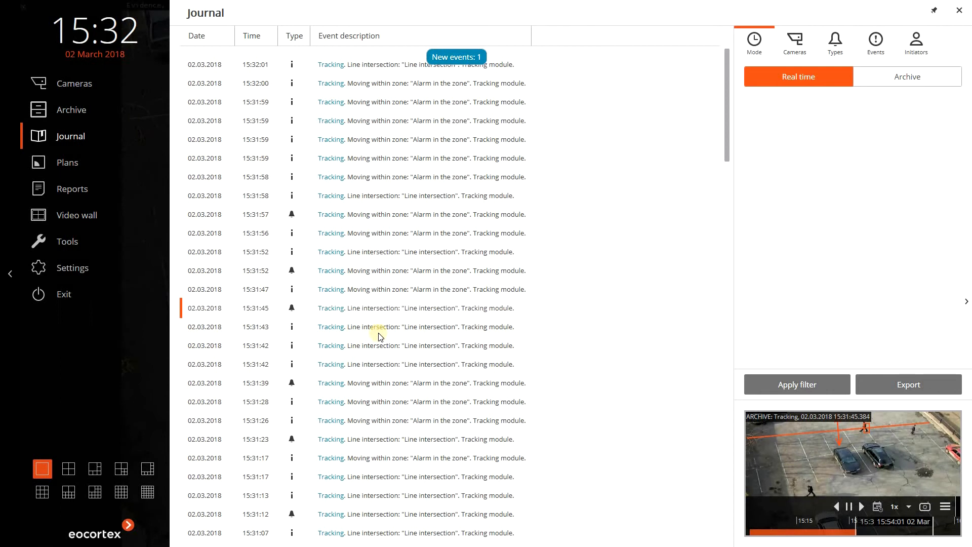
{"action": "left_click", "coordinate": [397, 380]}
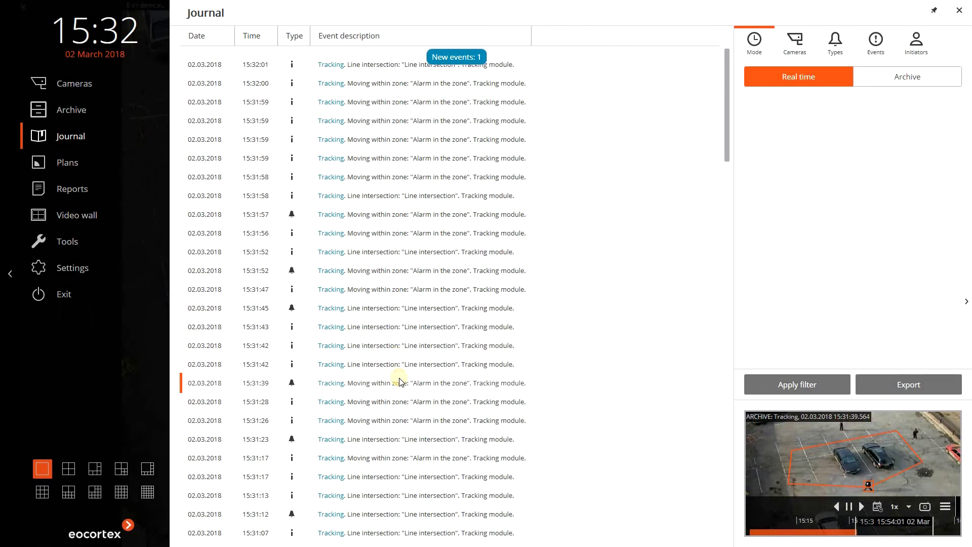
{"action": "double_click", "coordinate": [854, 466]}
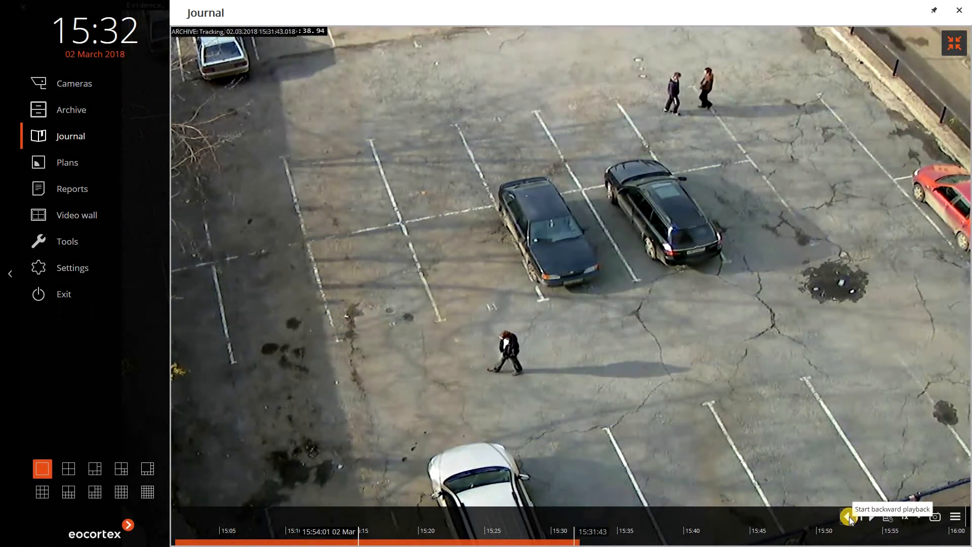
{"action": "left_click", "coordinate": [954, 43]}
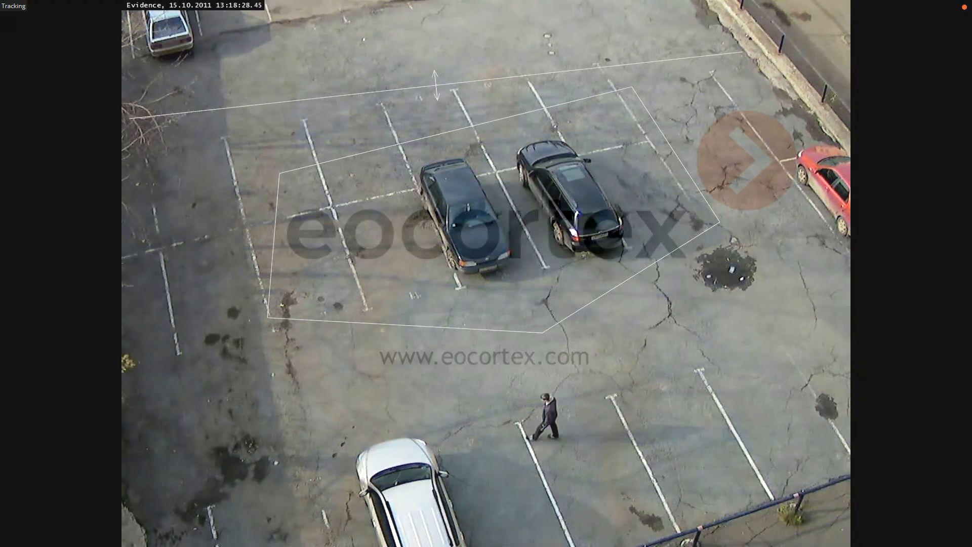